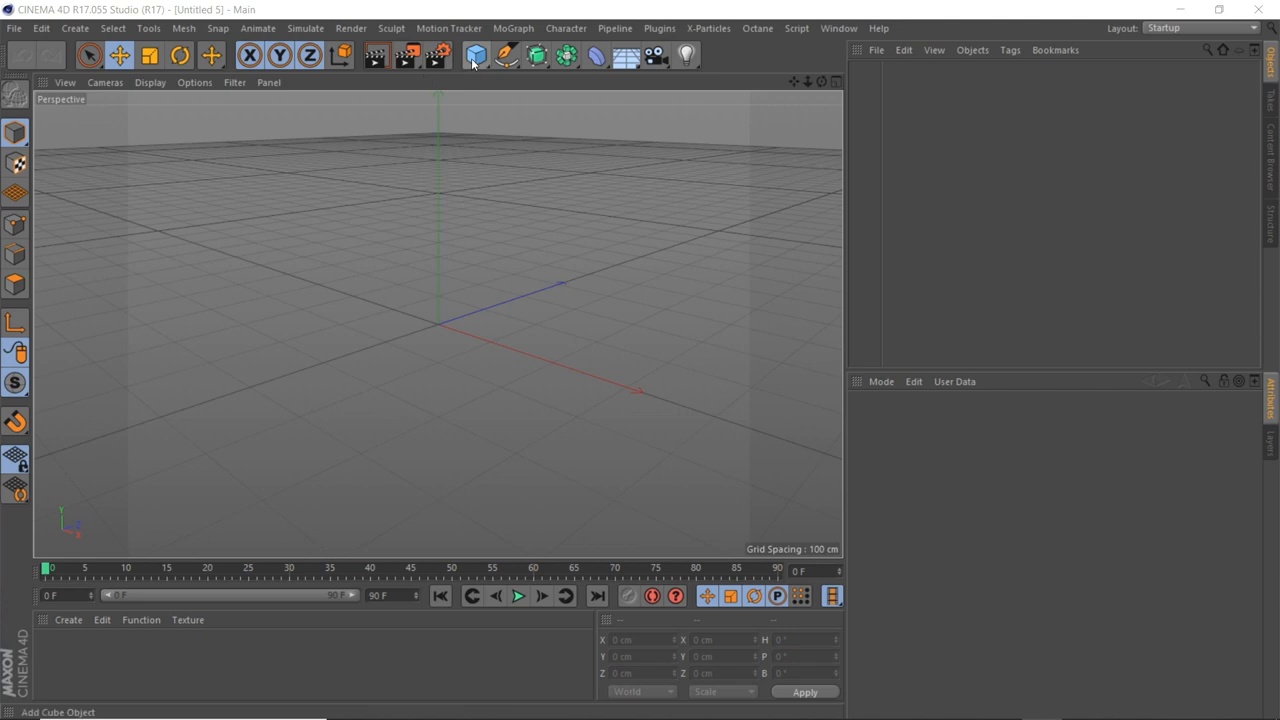
Step: Add a Disc, a Platonic solid, and a point Light to the scene
{"action": "left_click", "coordinate": [475, 55]}
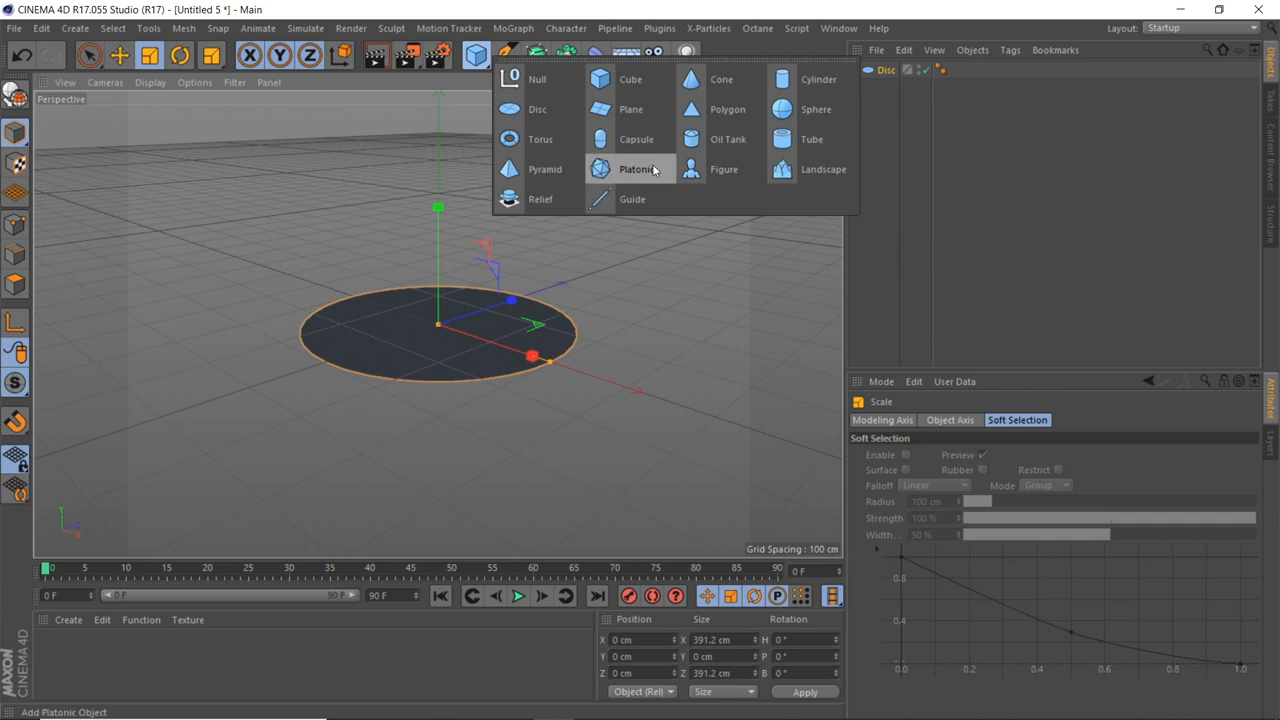
{"action": "left_click", "coordinate": [637, 169]}
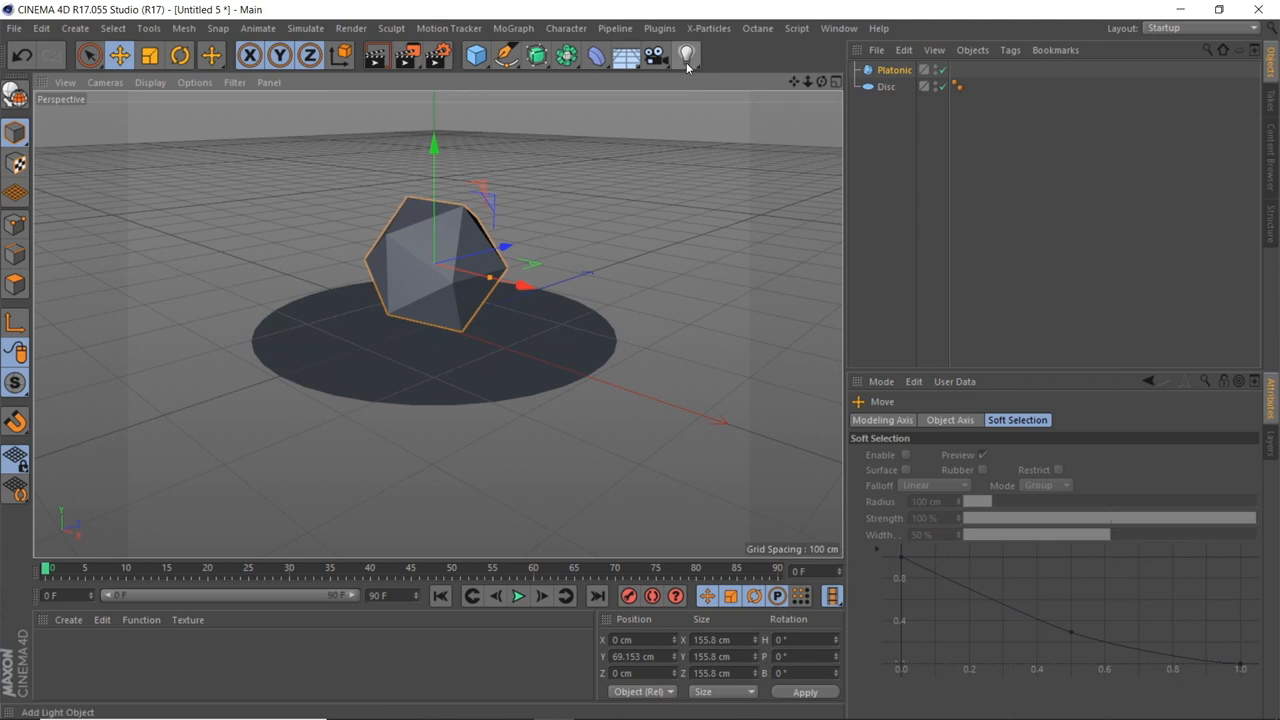
{"action": "left_click", "coordinate": [686, 55]}
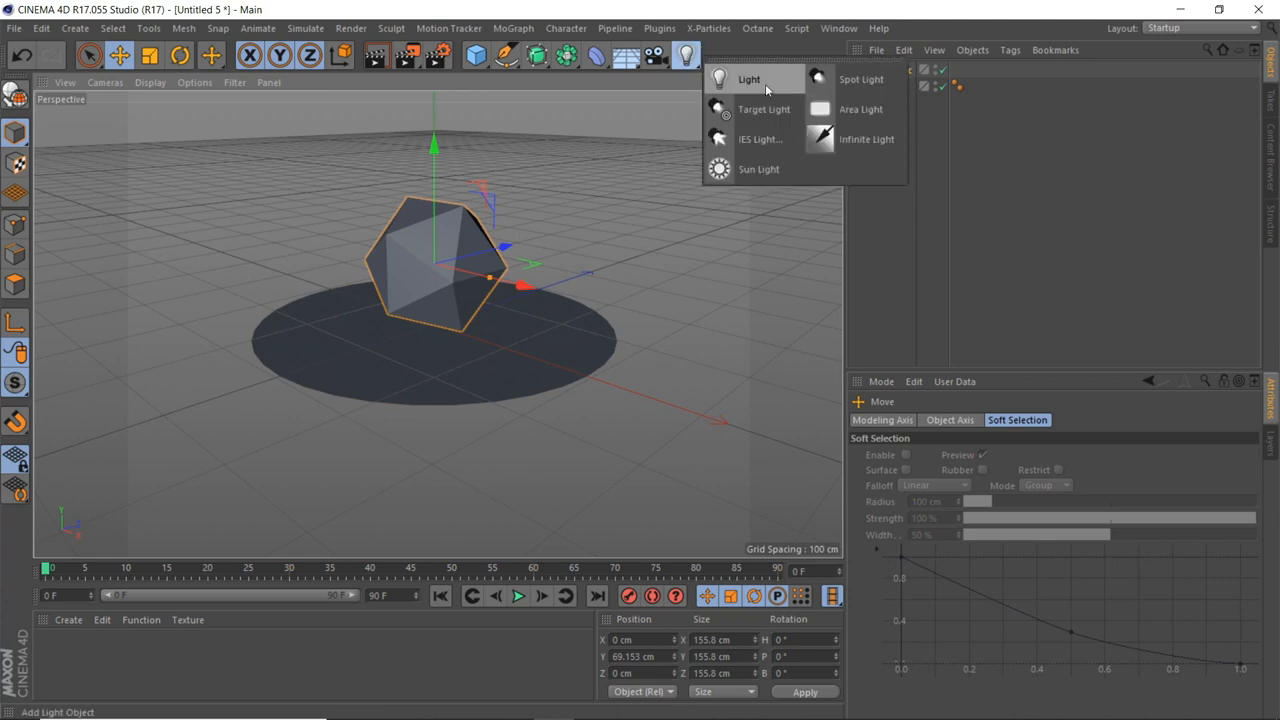
{"action": "left_click", "coordinate": [749, 79]}
{"action": "type", "text": "10000"}
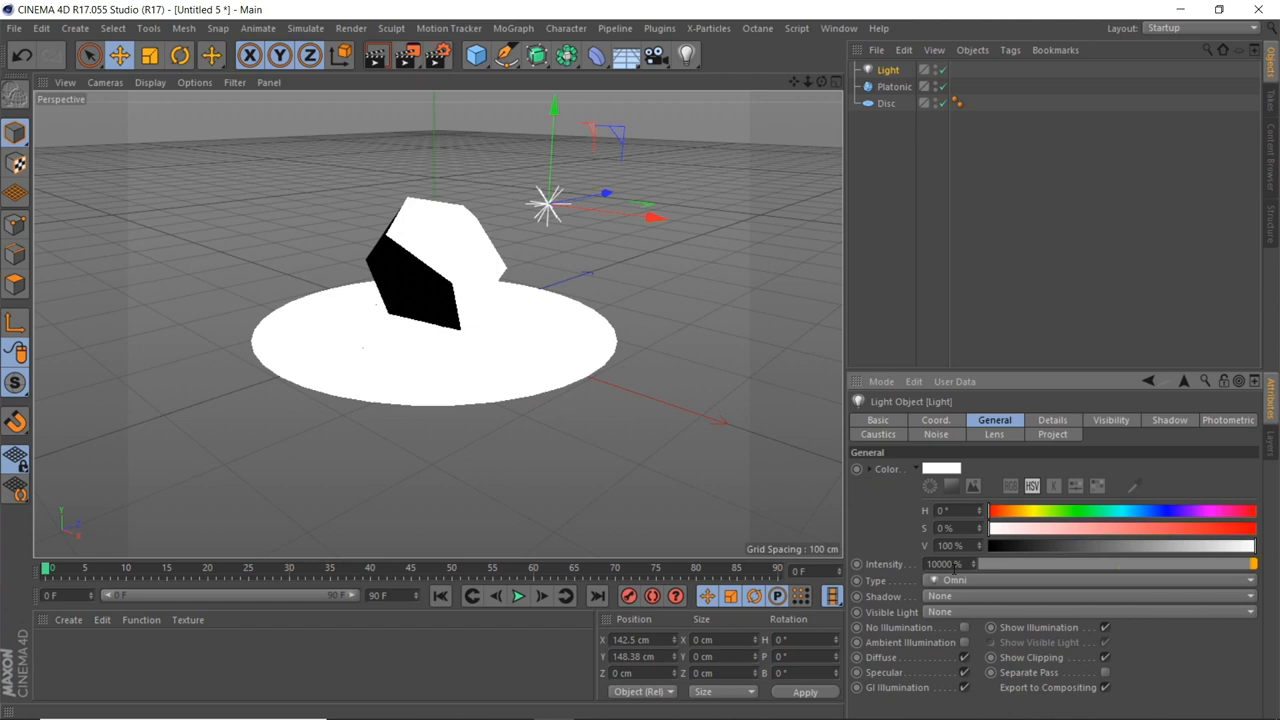
Step: Give the light hard raytraced shadows and render the view to check contrast
{"action": "left_click", "coordinate": [1088, 596]}
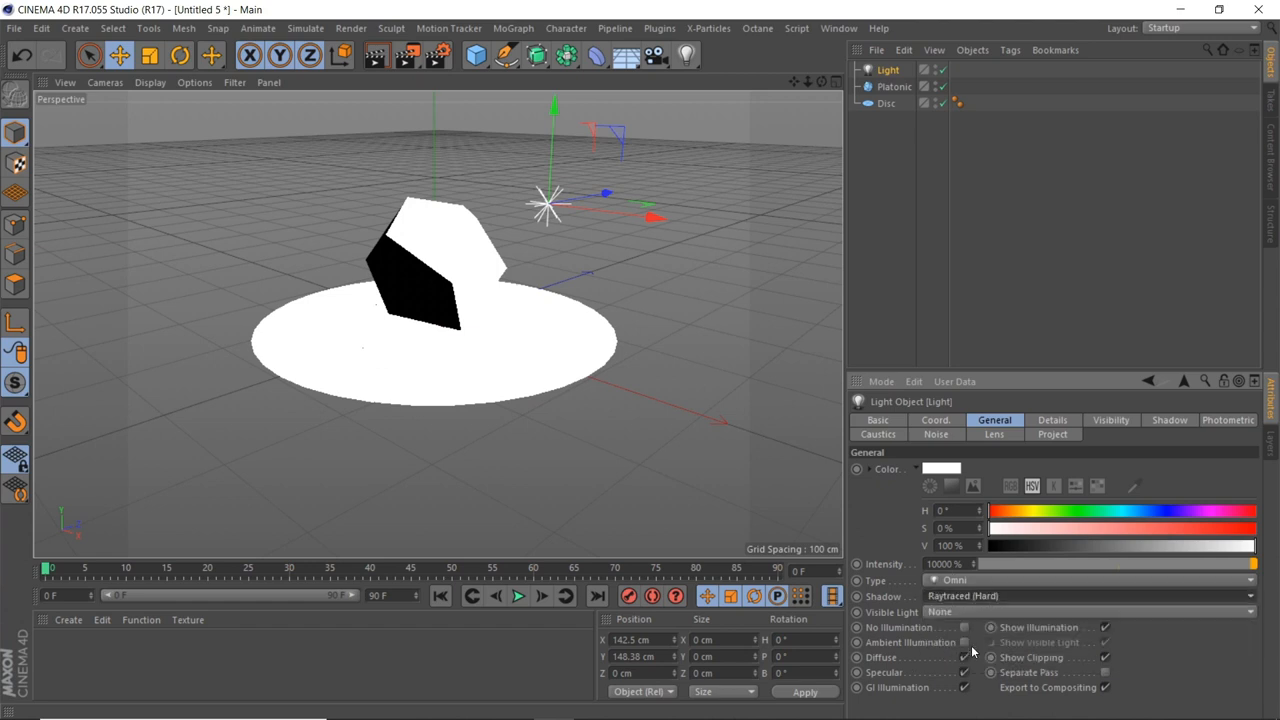
{"action": "left_click", "coordinate": [377, 55]}
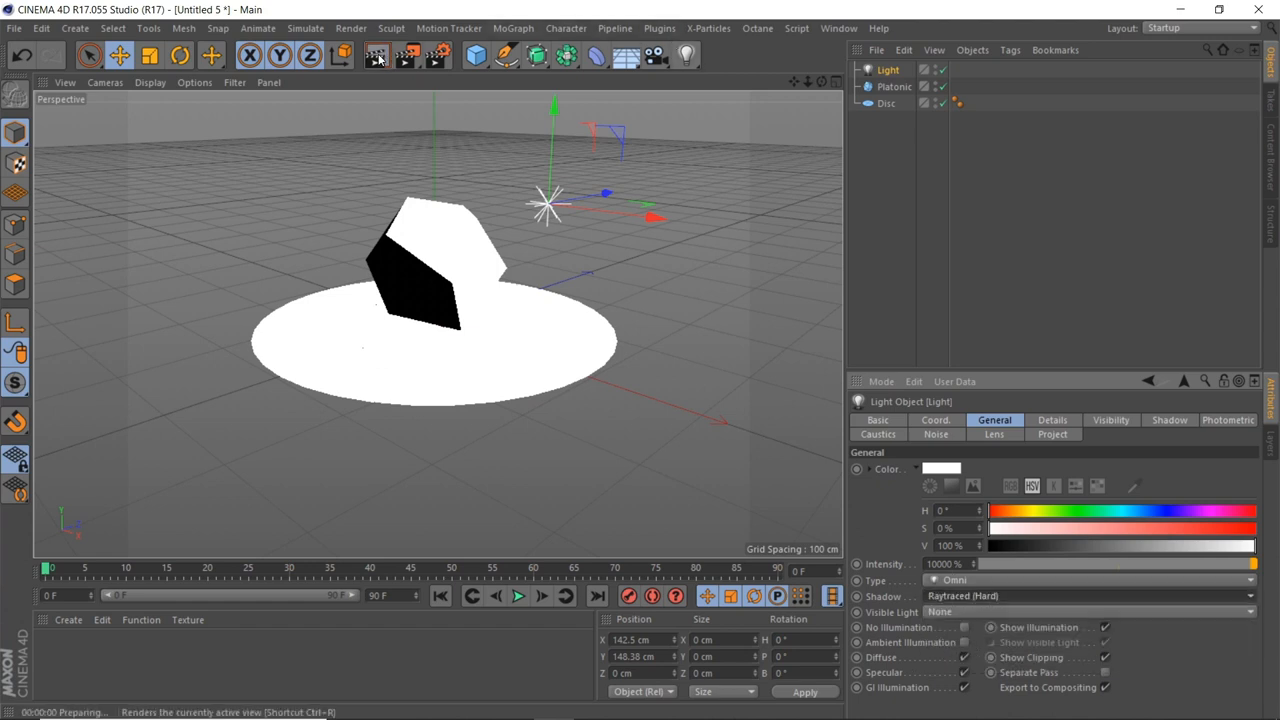
{"action": "left_click", "coordinate": [378, 55]}
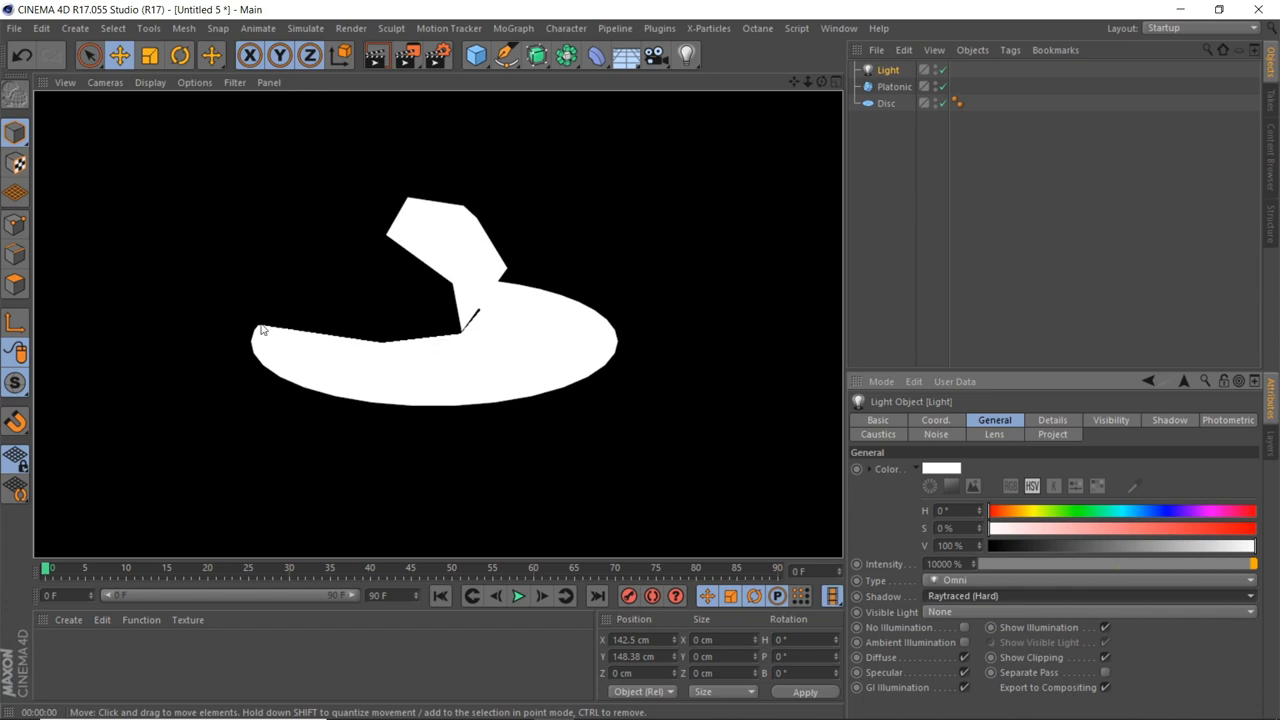
{"action": "mouse_move", "coordinate": [435, 55]}
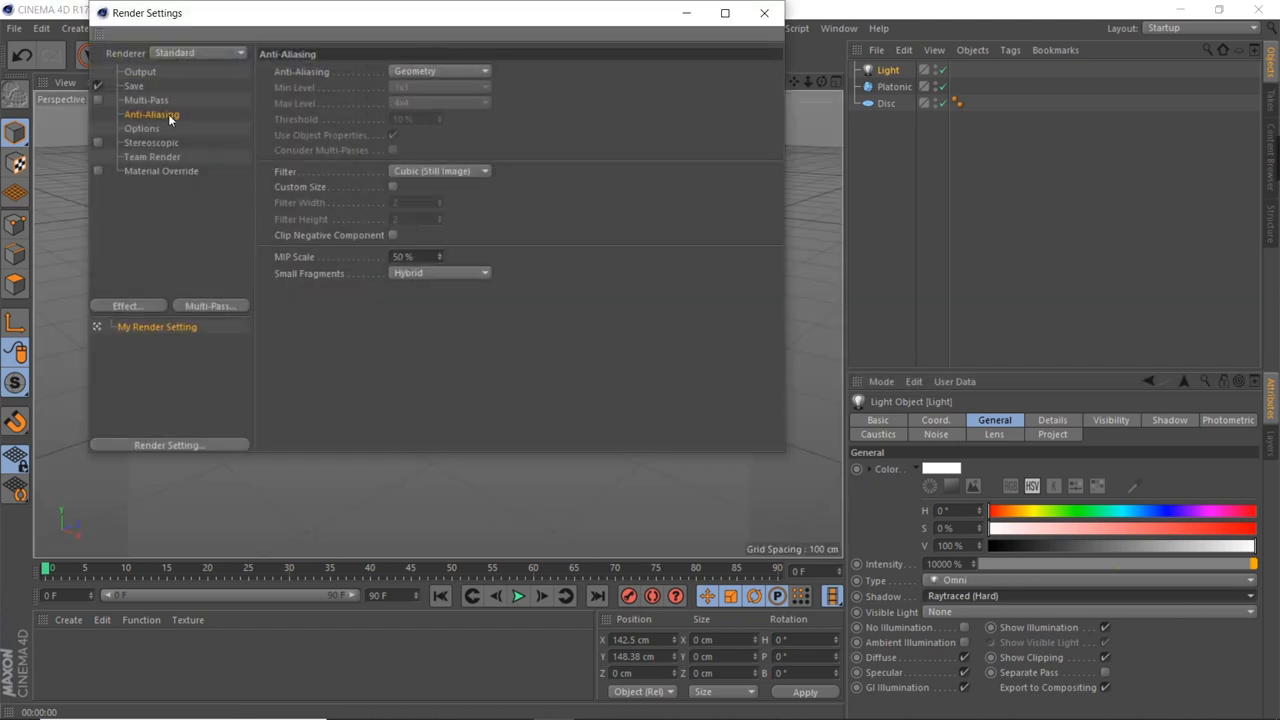
Step: Switch Anti-Aliasing from Geometry to Best and close Render Settings
{"action": "left_click", "coordinate": [440, 71]}
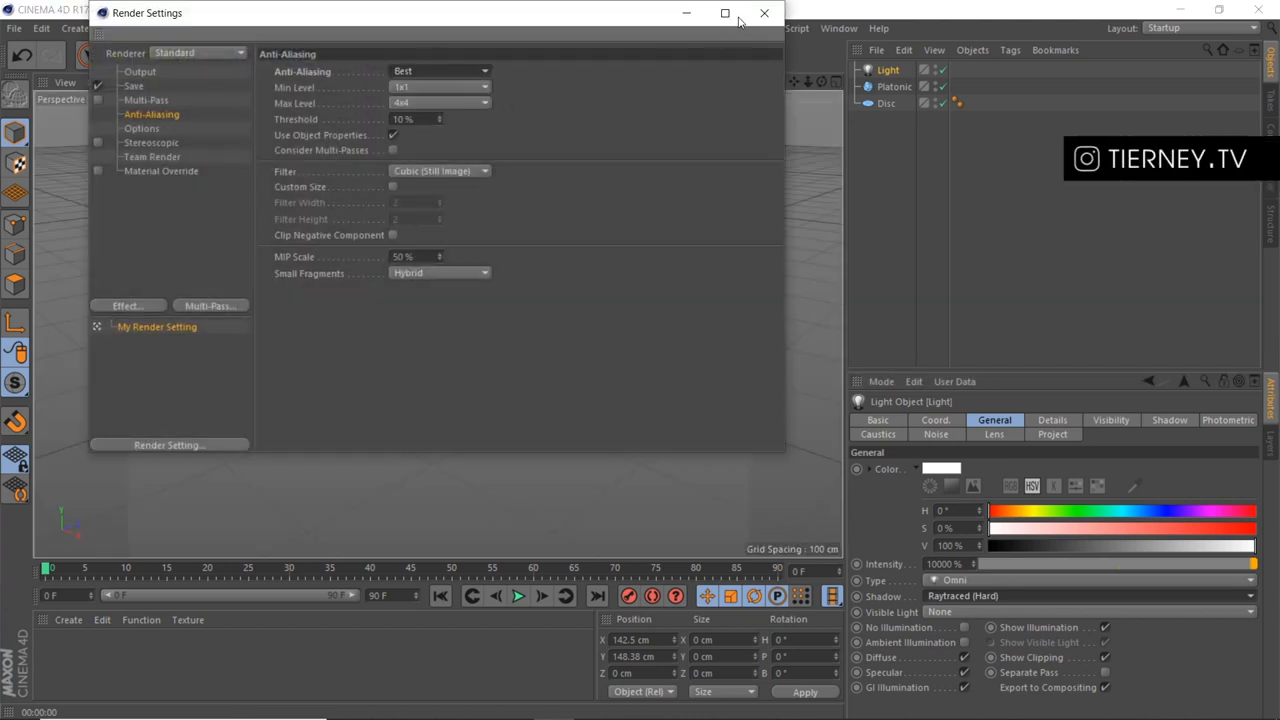
{"action": "left_click", "coordinate": [764, 13]}
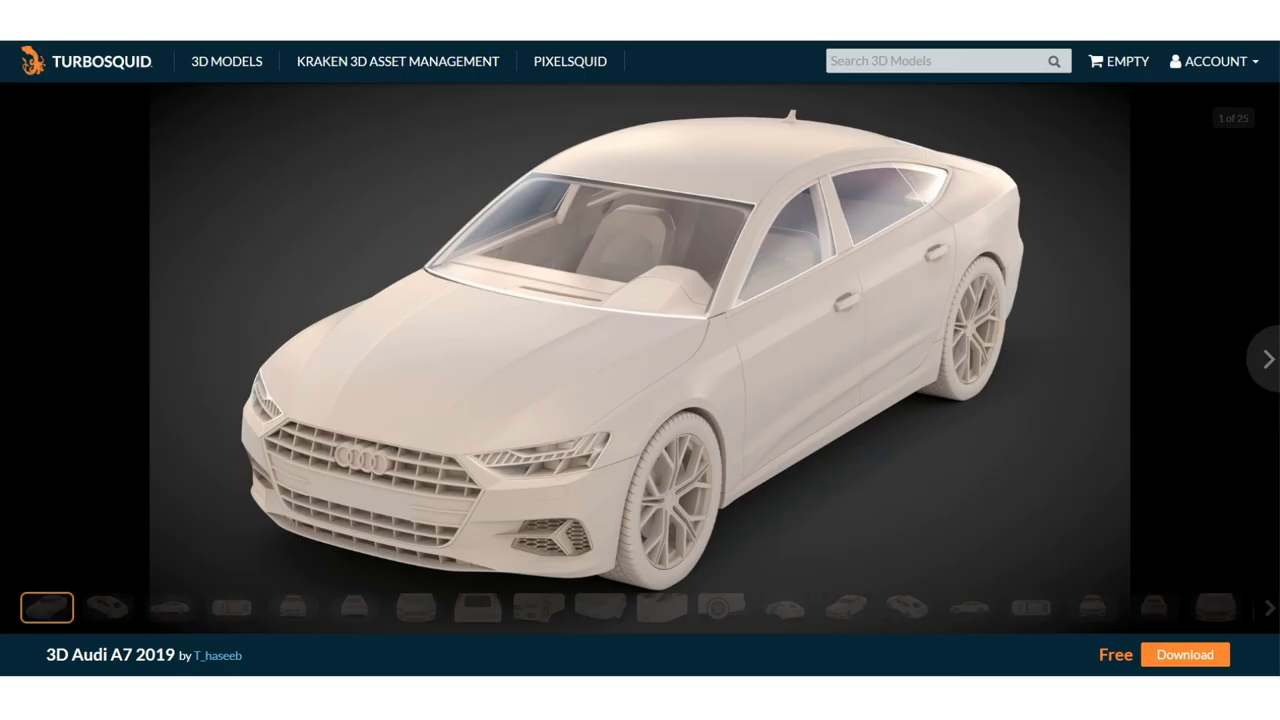
{"action": "mouse_move", "coordinate": [688, 257]}
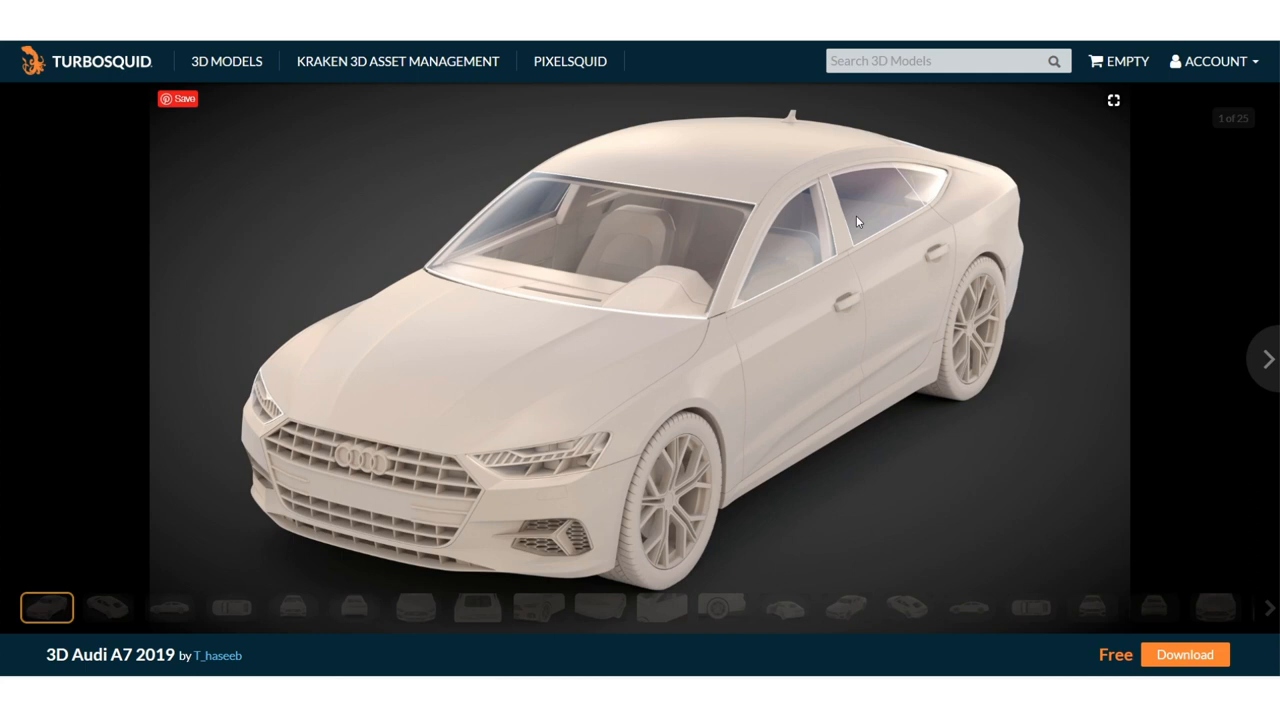
Step: Scroll through the free Audi A7 2019 model page's preview images
{"action": "scroll", "scroll_direction": "down", "scroll_amount": 3}
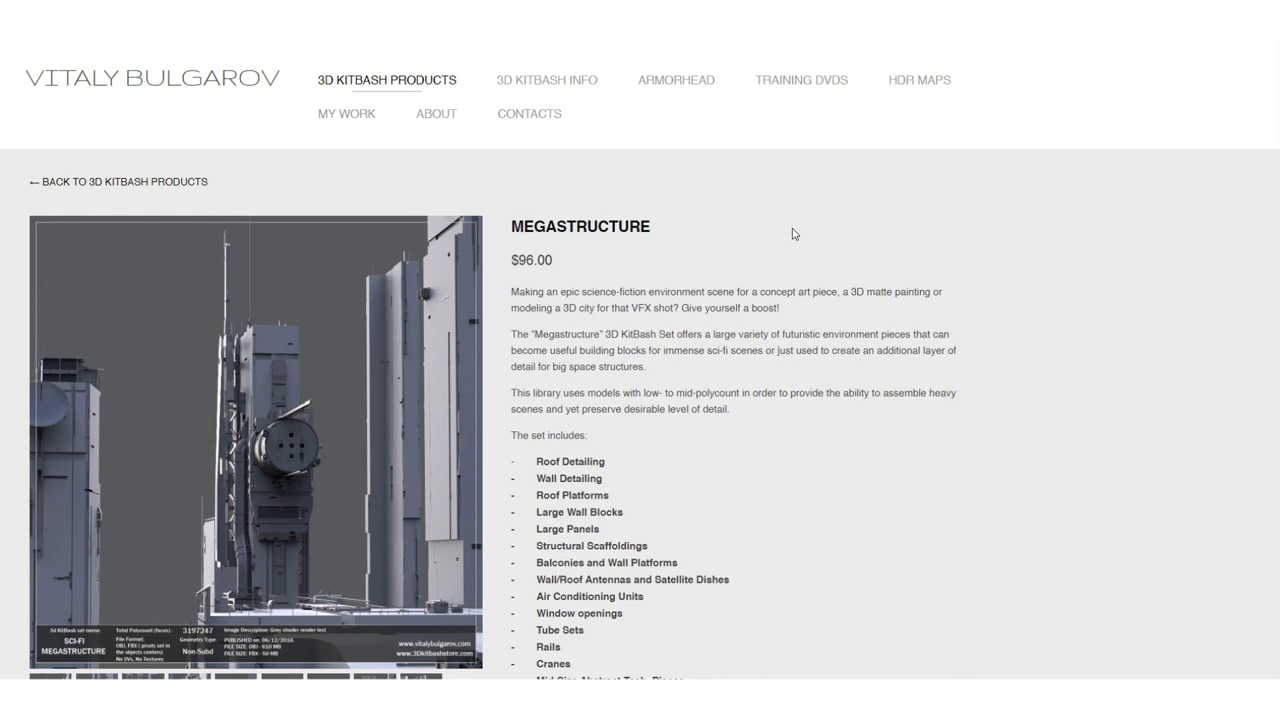
{"action": "mouse_move", "coordinate": [704, 231]}
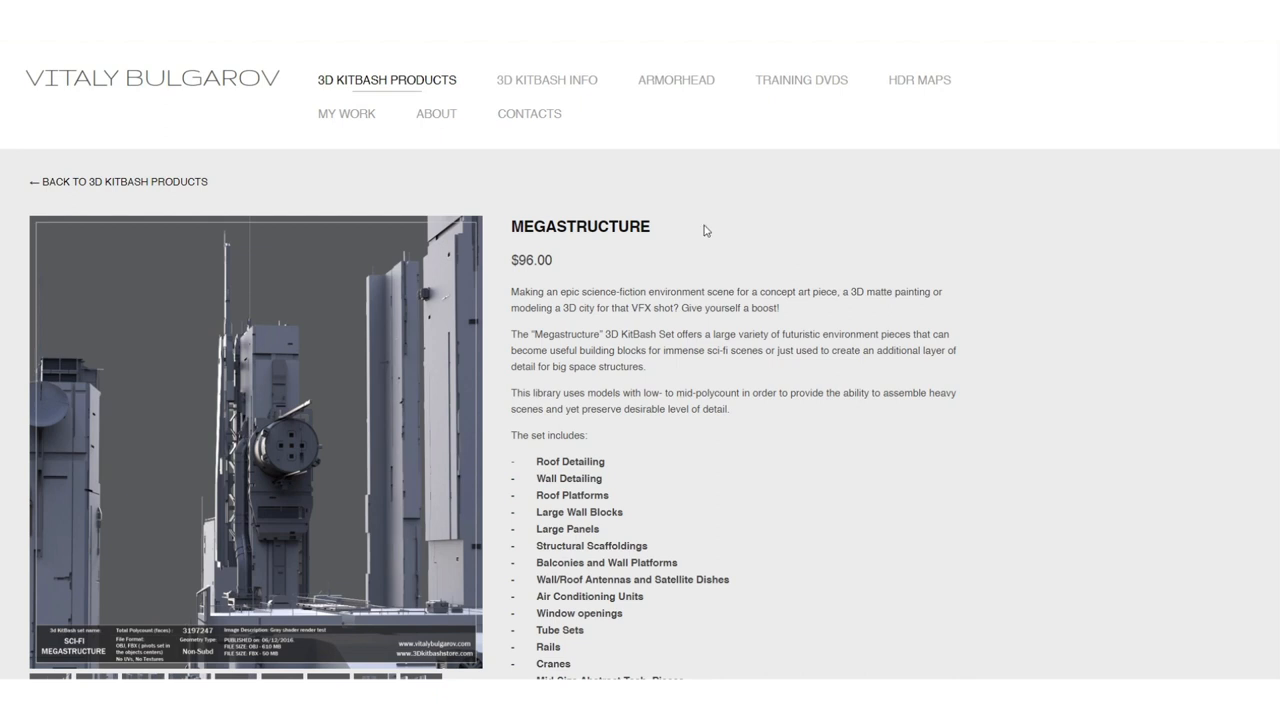
{"action": "mouse_move", "coordinate": [714, 231]}
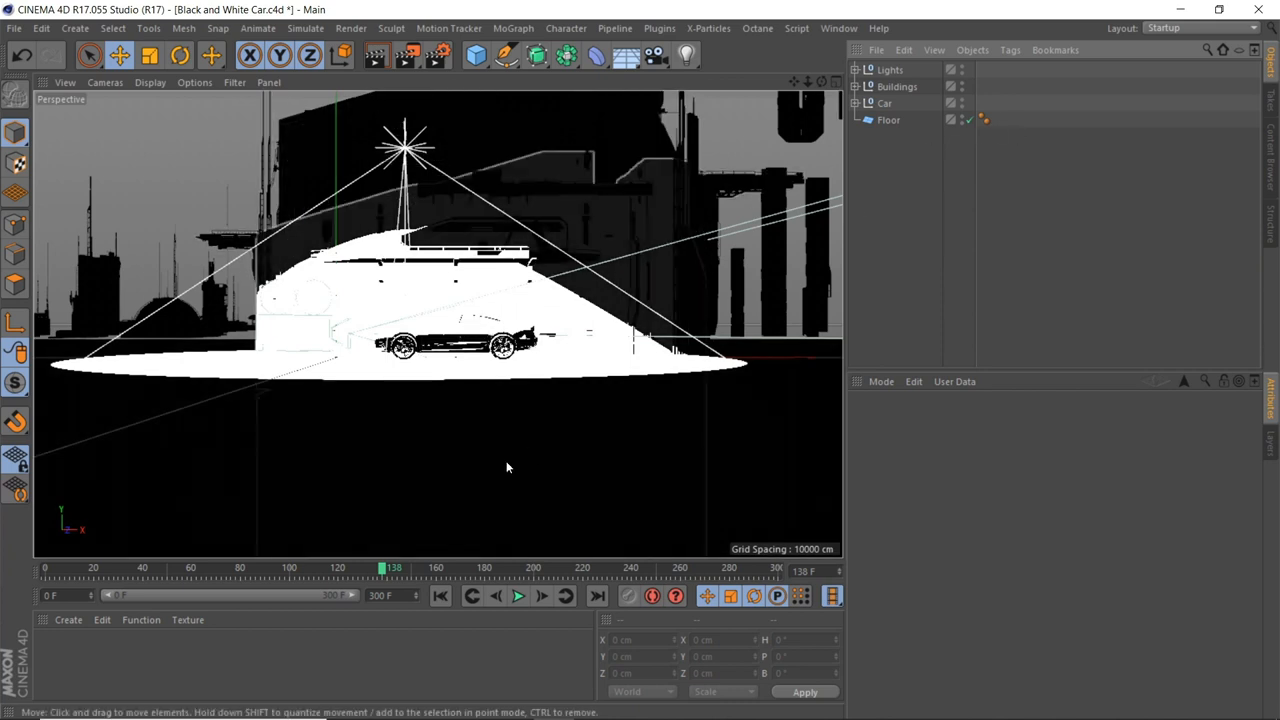
Step: Scrub the car animation to around frame 57 and look through the car-following camera
{"action": "left_click_drag", "start_coordinate": [390, 567], "coordinate": [135, 567]}
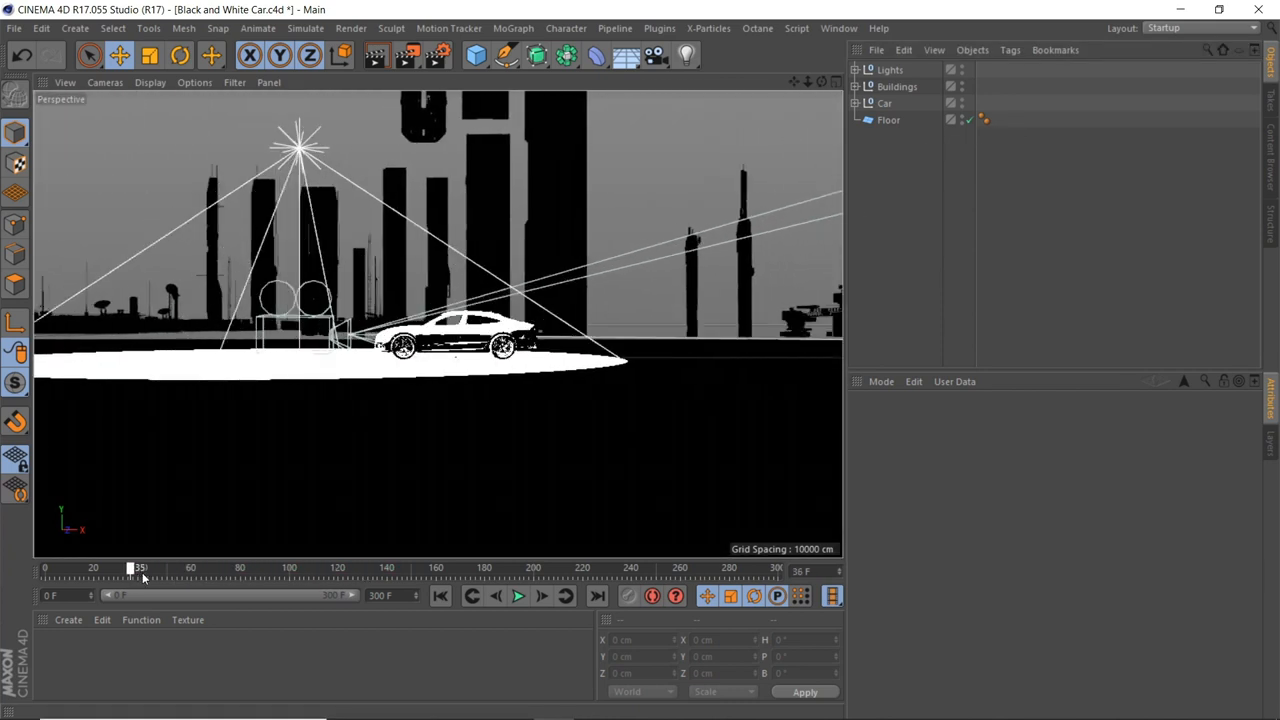
{"action": "left_click_drag", "start_coordinate": [135, 567], "coordinate": [370, 567]}
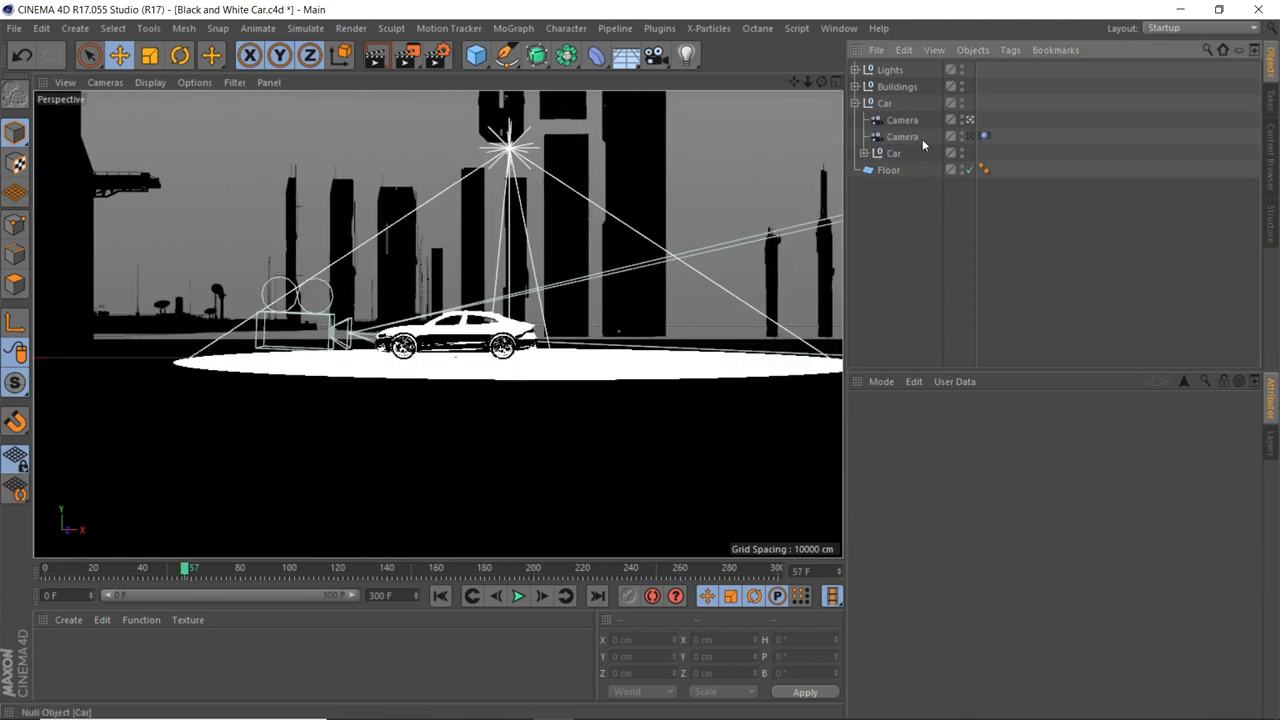
{"action": "left_click", "coordinate": [901, 120]}
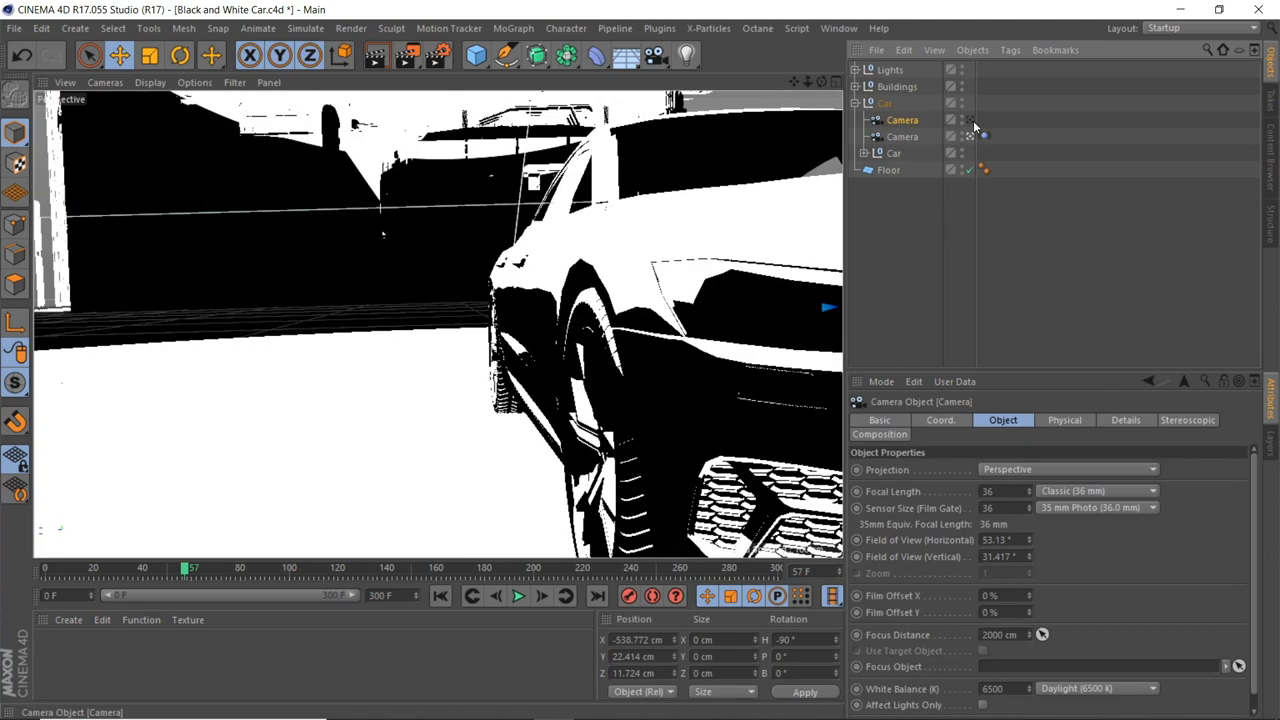
Step: Scrub back near the start and play the shaky camera tracking shot forward
{"action": "left_click_drag", "start_coordinate": [185, 568], "coordinate": [80, 568]}
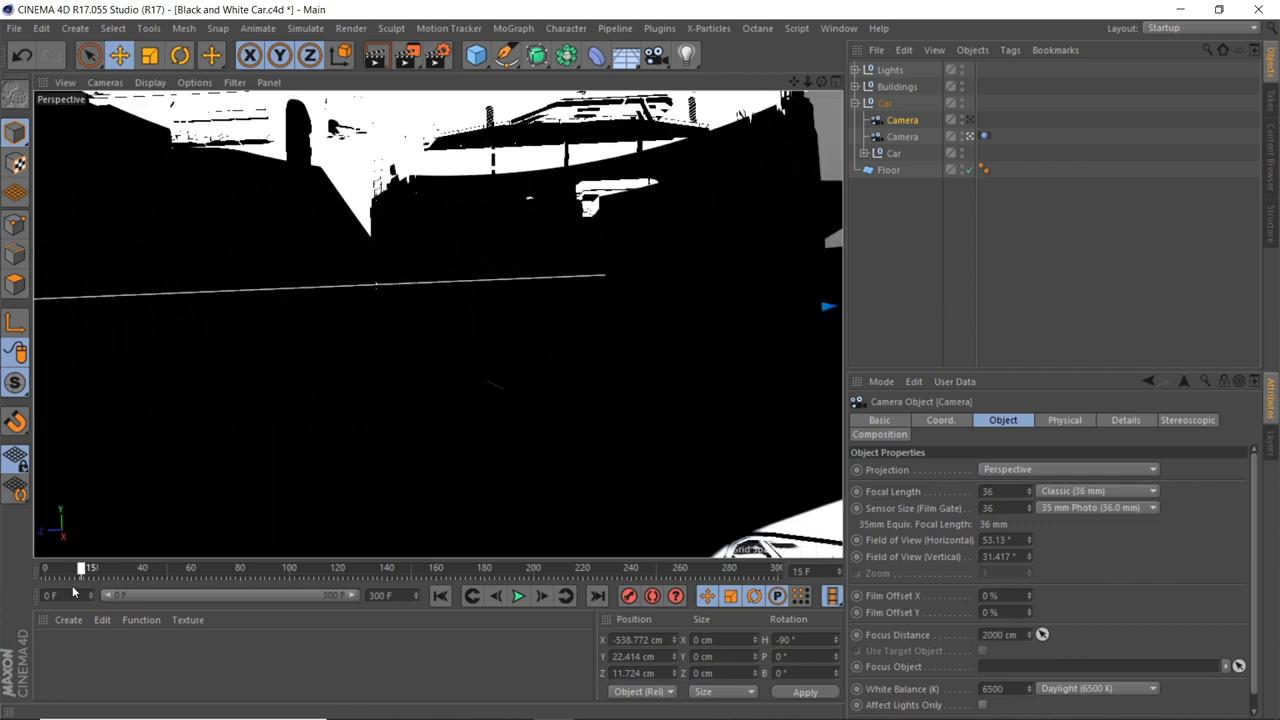
{"action": "left_click", "coordinate": [518, 596]}
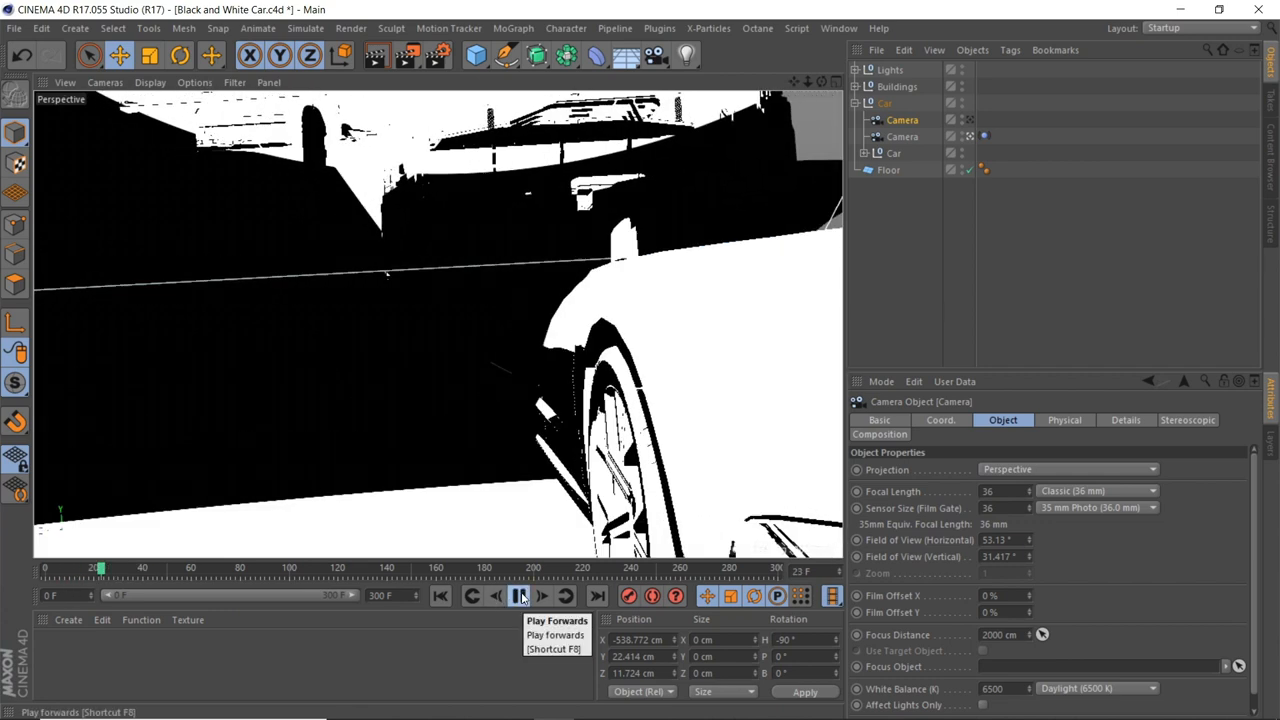
{"action": "left_click", "coordinate": [518, 596]}
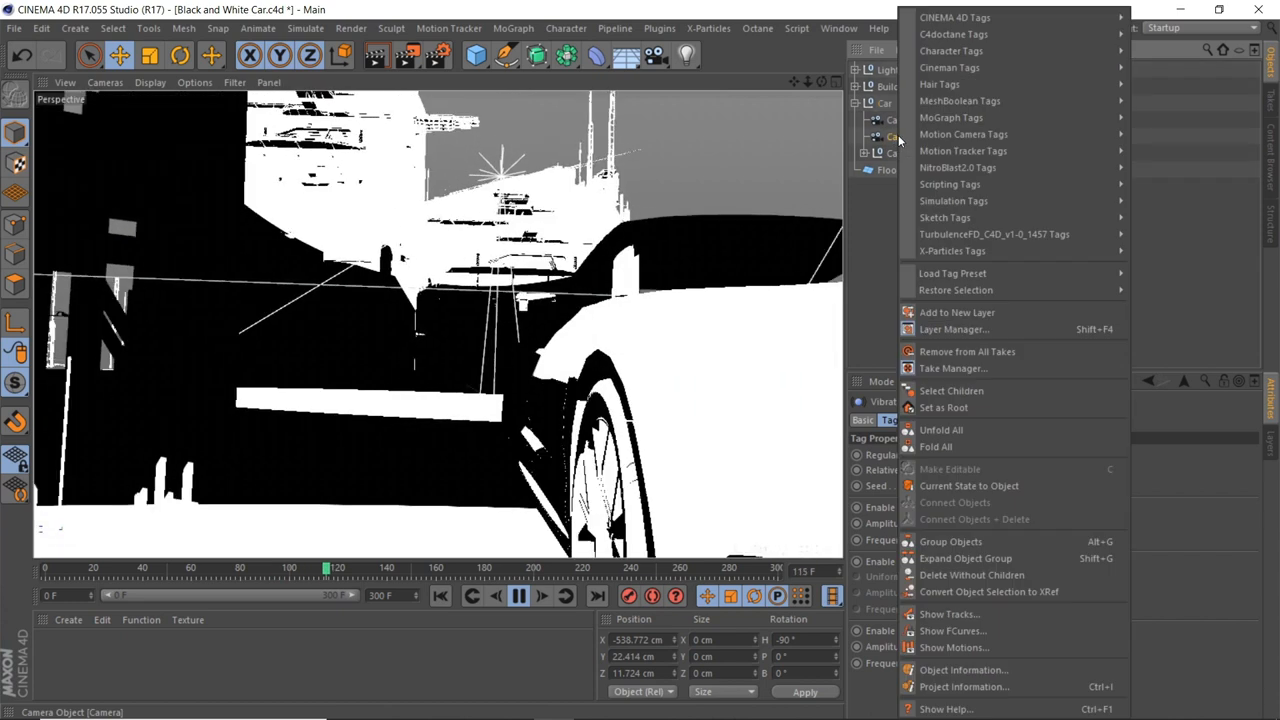
{"action": "mouse_move", "coordinate": [1010, 17]}
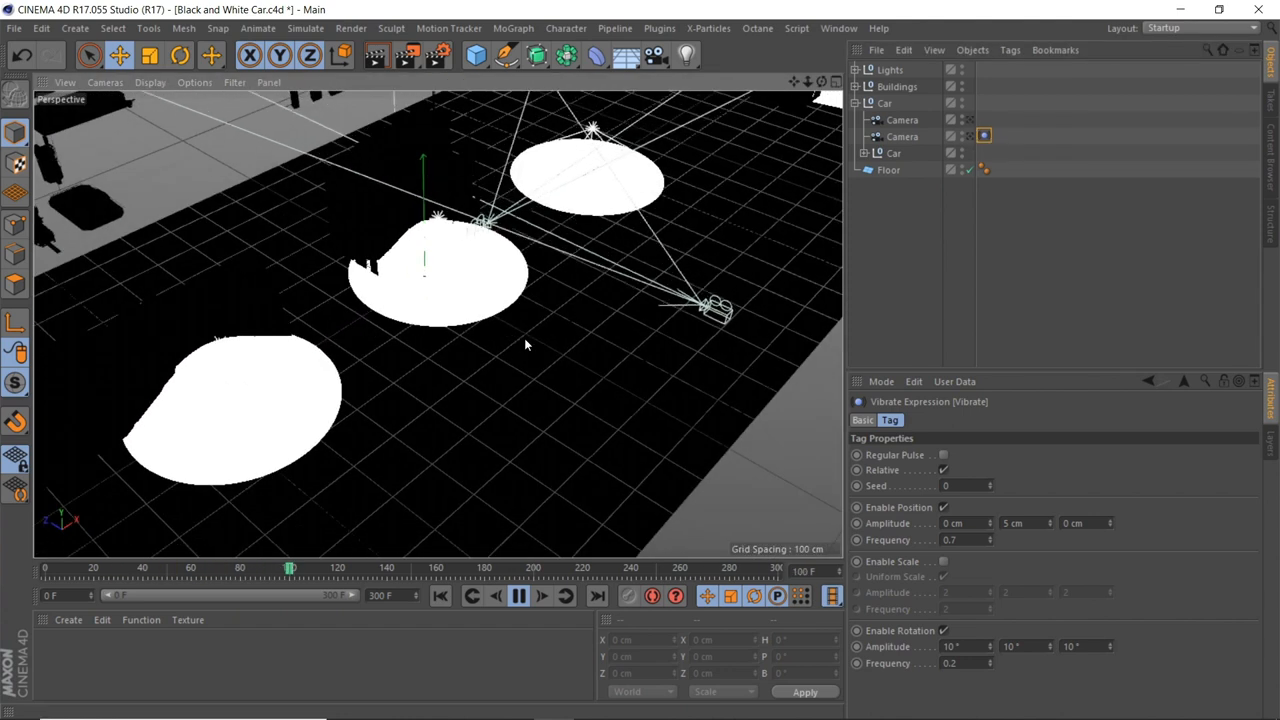
Step: Stop playback and orbit the view across the spotlit street and buildings
{"action": "left_click", "coordinate": [518, 596]}
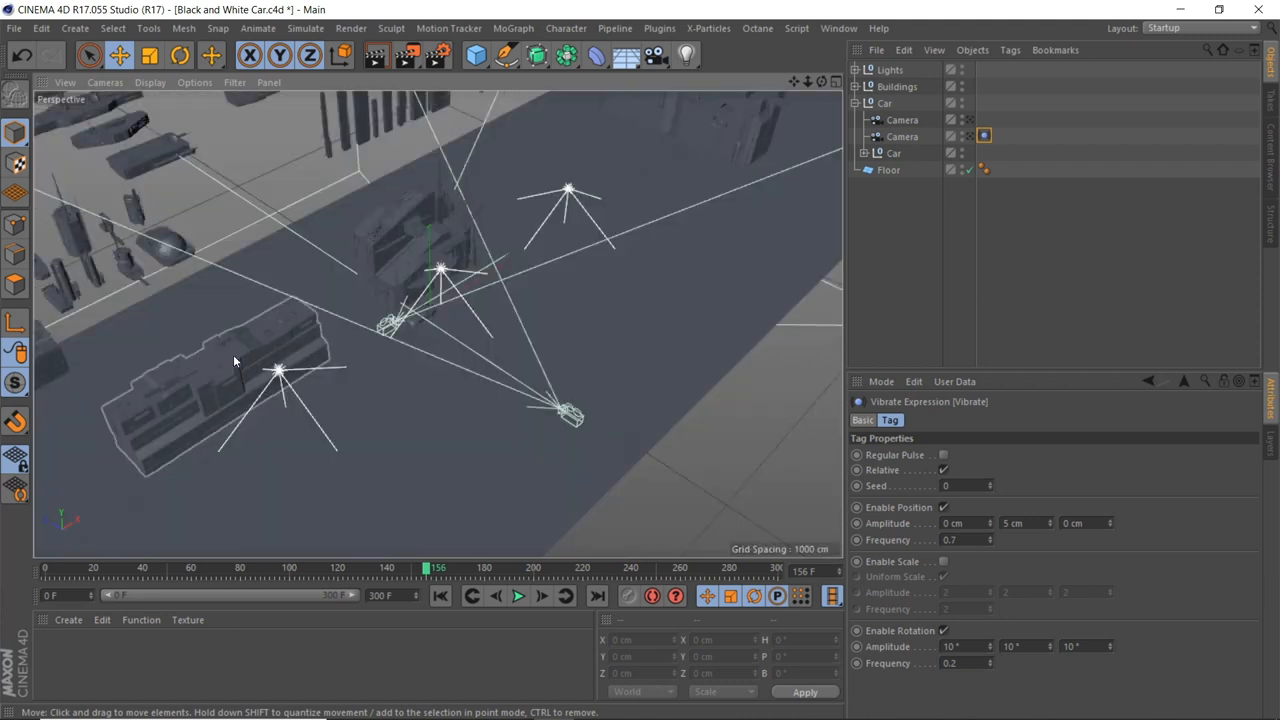
{"action": "left_click_drag", "start_coordinate": [235, 360], "coordinate": [330, 340]}
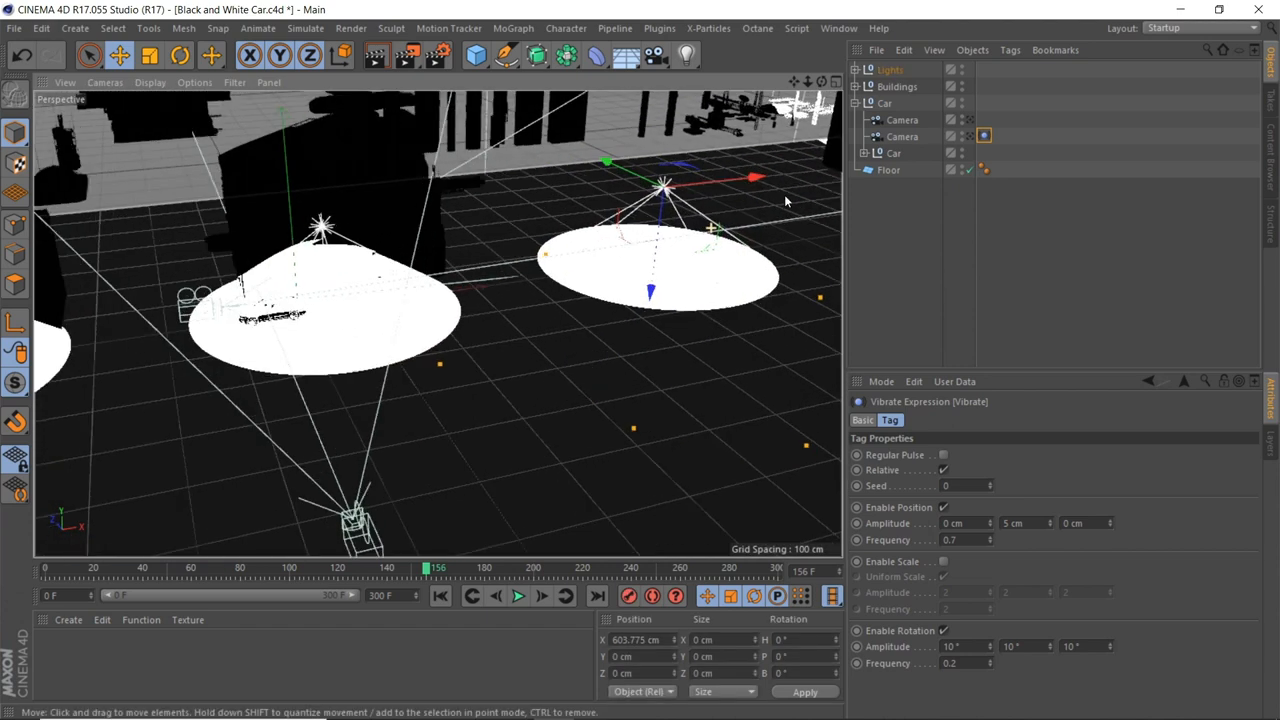
Step: Start the Interactive Render Region with Alt+R to preview the hard-lit car
{"action": "key", "text": "alt+r"}
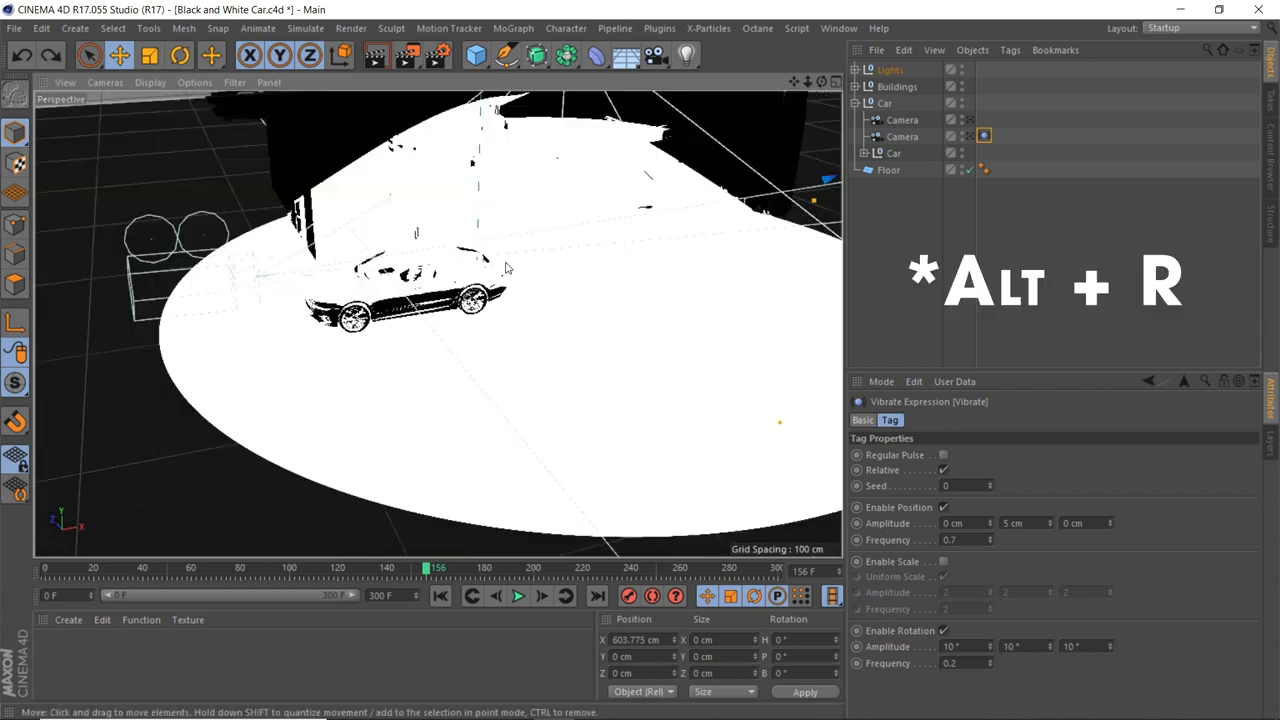
{"action": "key", "text": "Alt+r"}
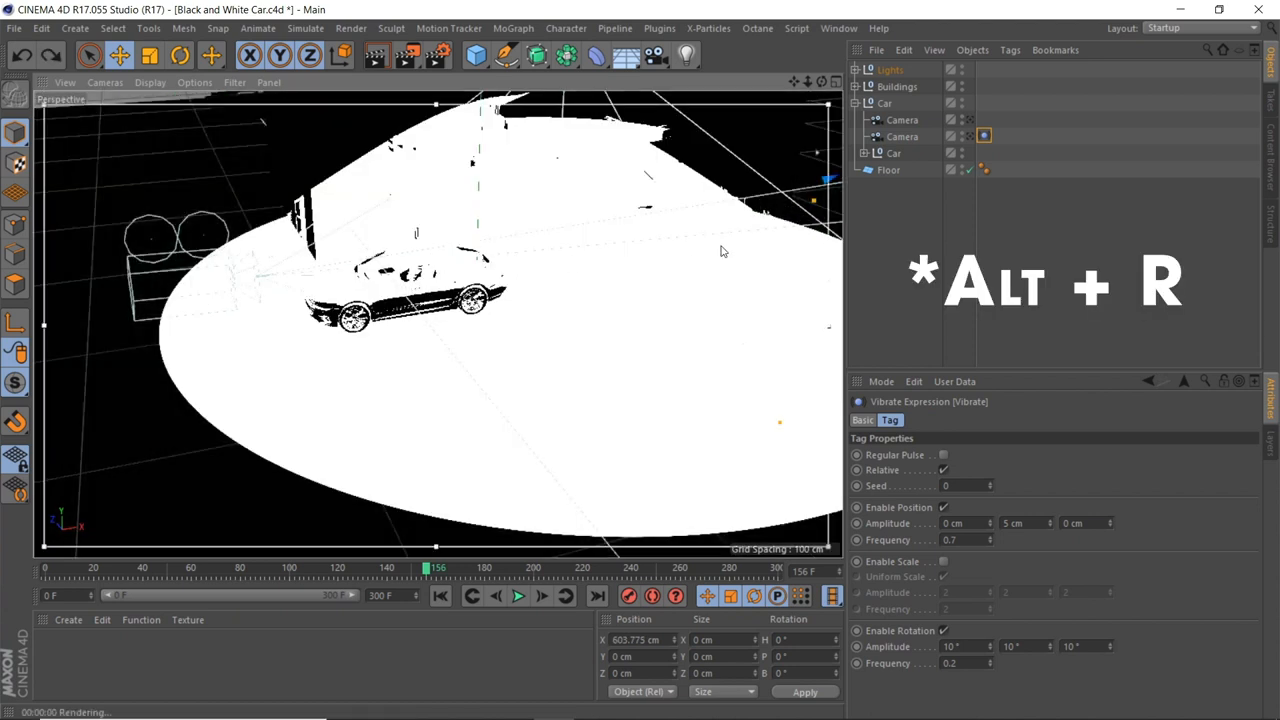
{"action": "key", "text": "alt+r"}
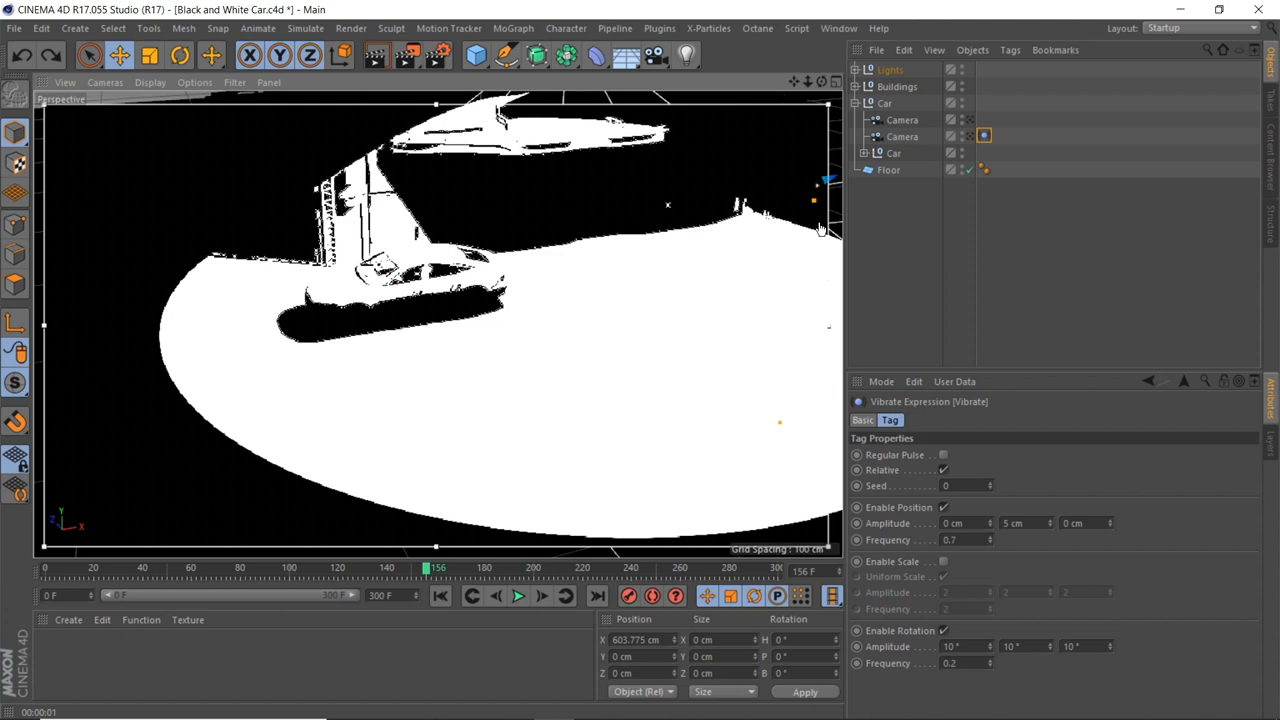